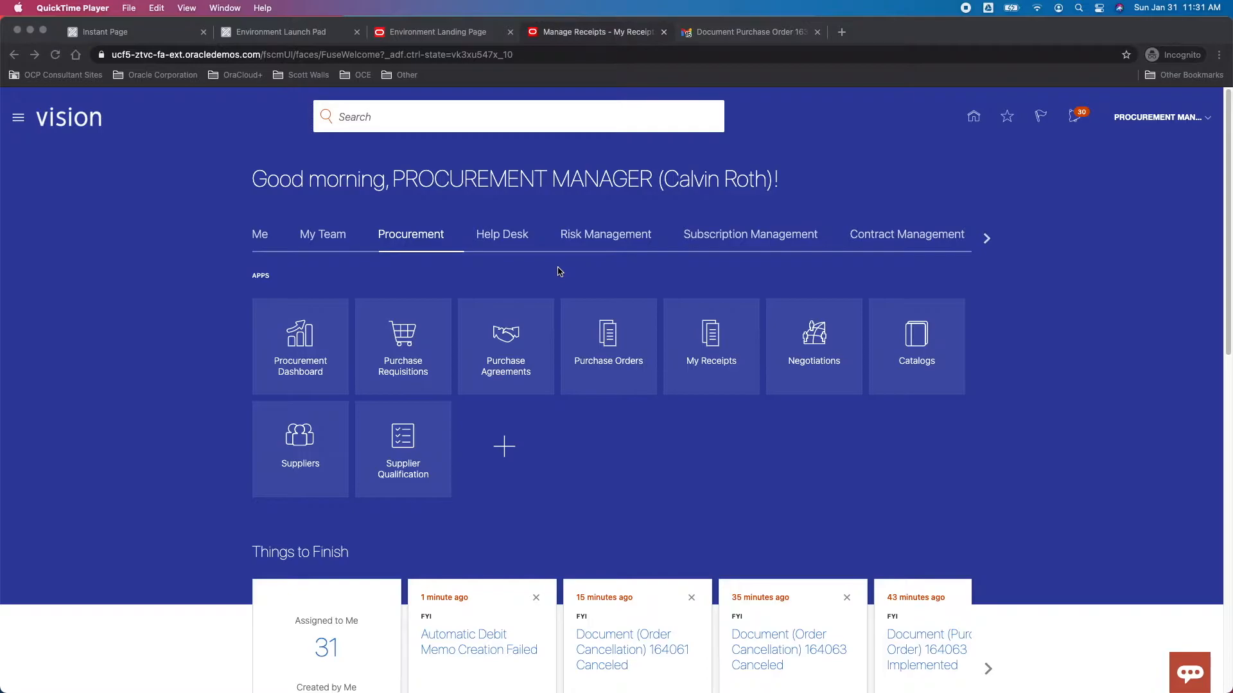
mouse_move(562, 281)
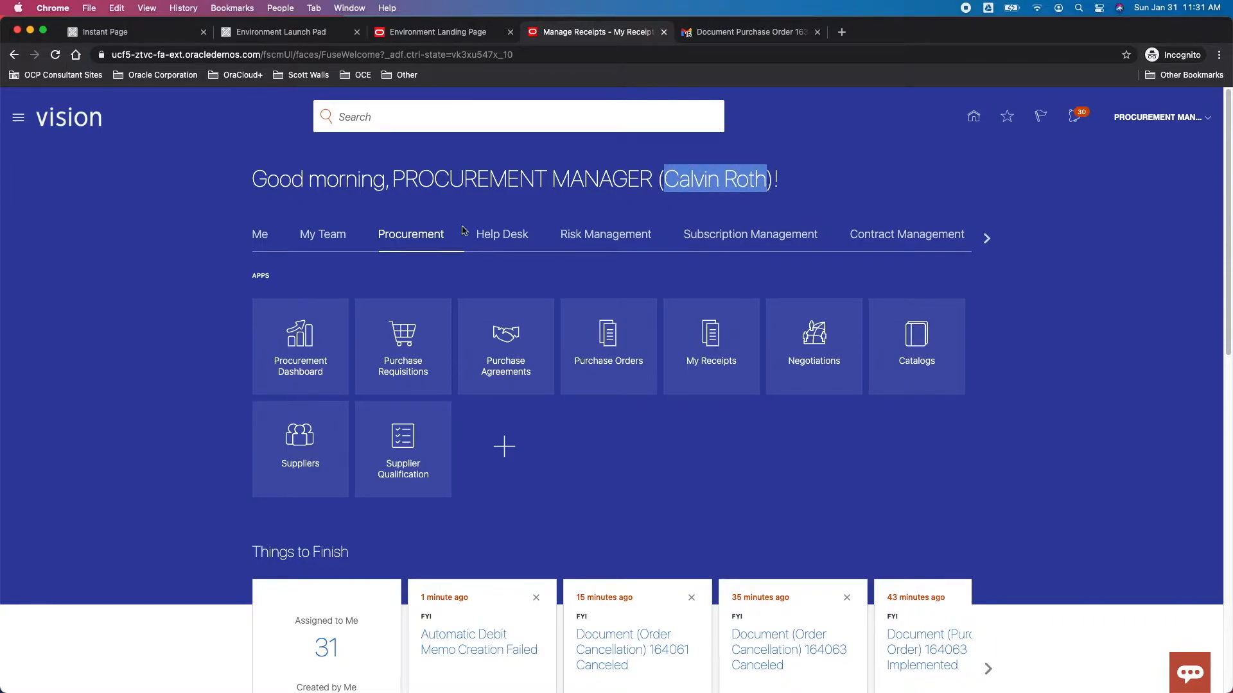
mouse_move(415, 242)
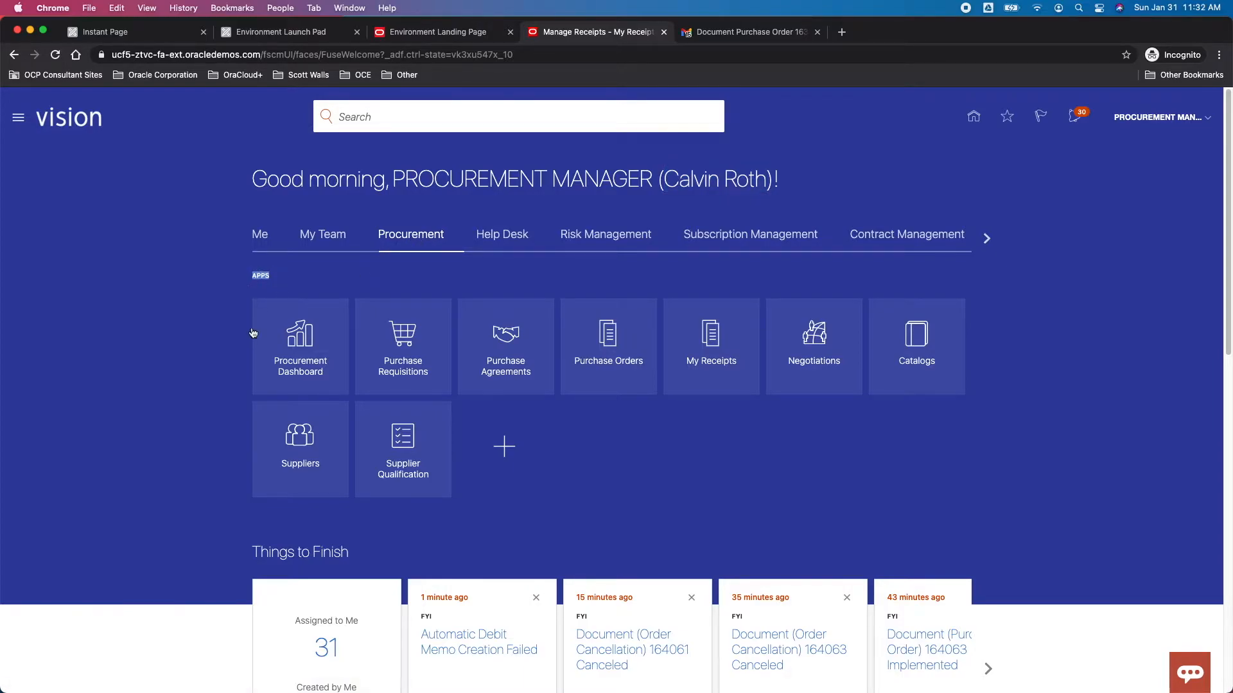
mouse_move(618, 255)
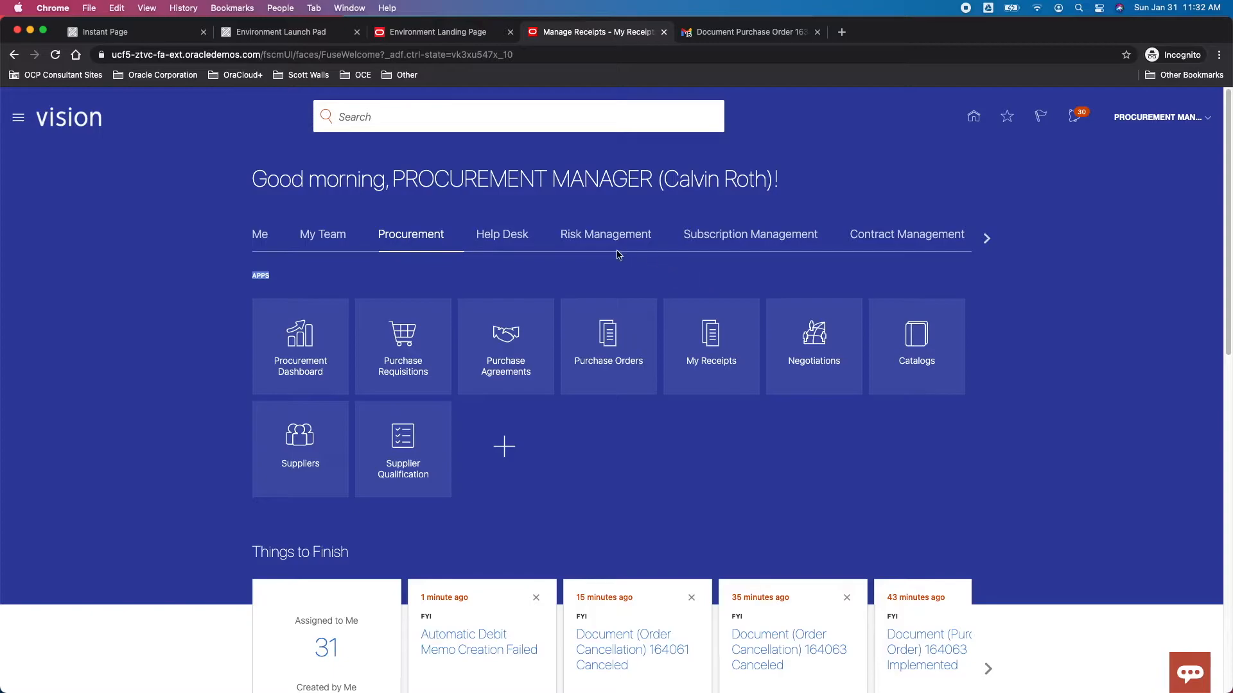
mouse_move(716, 345)
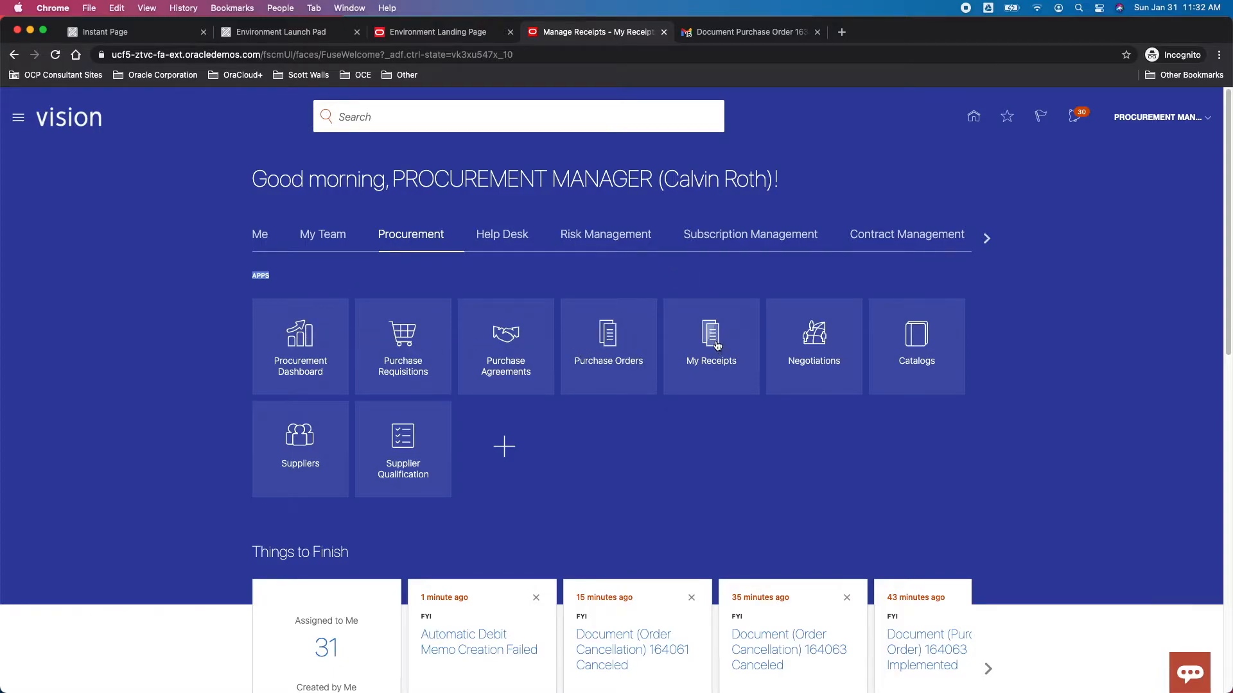
mouse_move(713, 335)
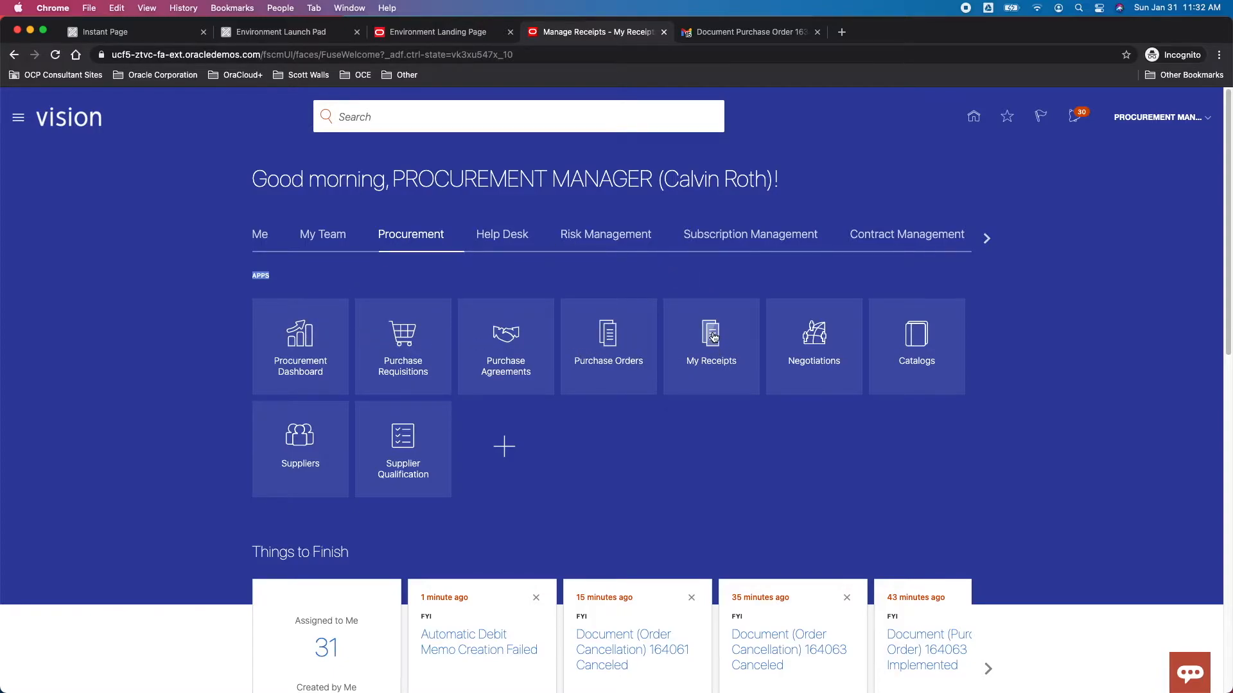
Open the My Receipts tile to reach Receive Items
click(710, 336)
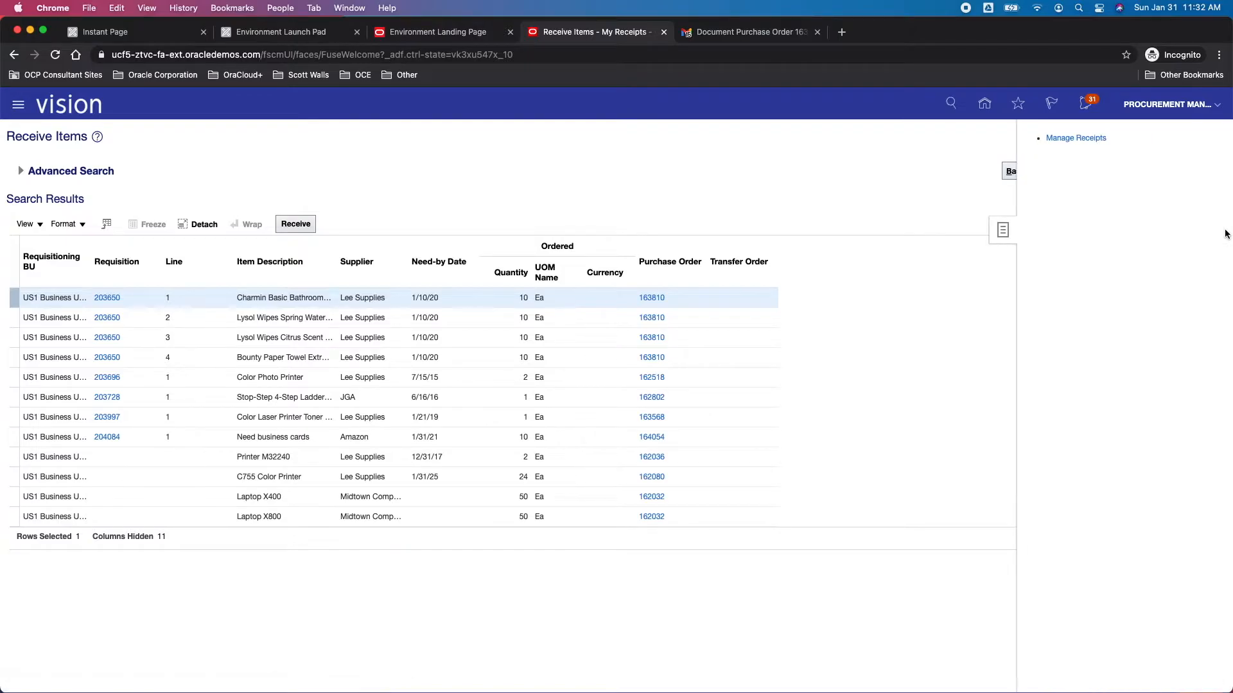
mouse_move(1075, 138)
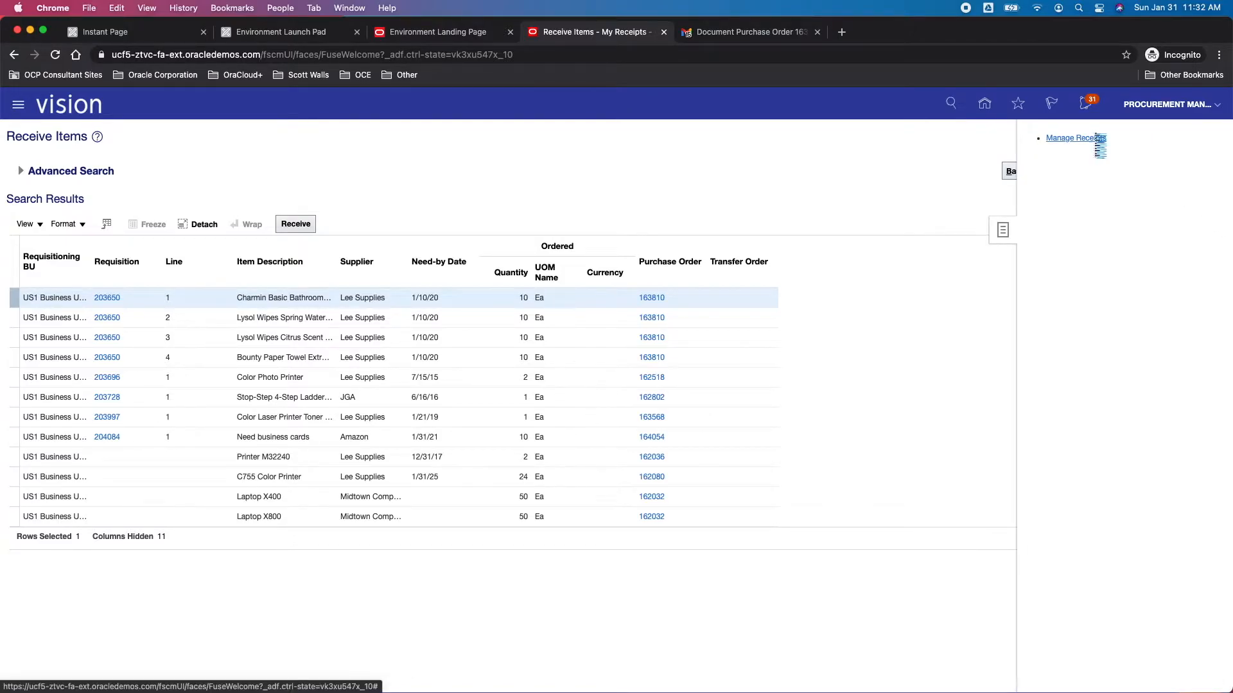
Search Manage Receipts with Items Received set to Any time
click(1069, 138)
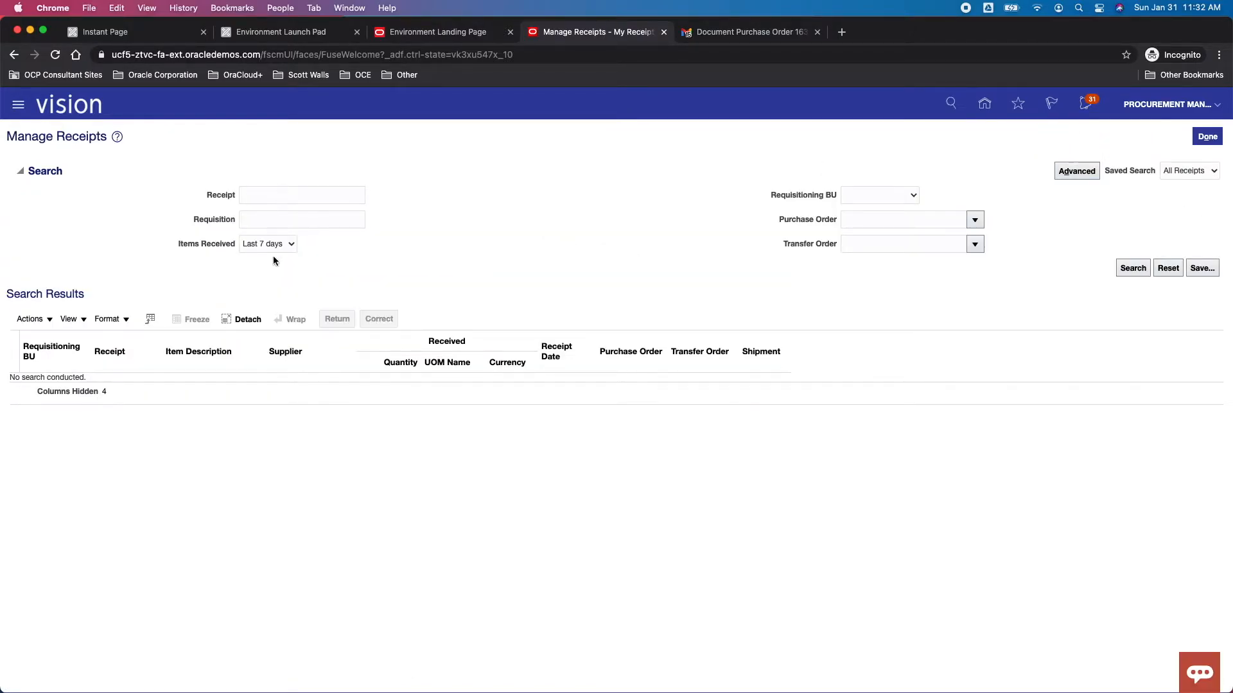
click(267, 244)
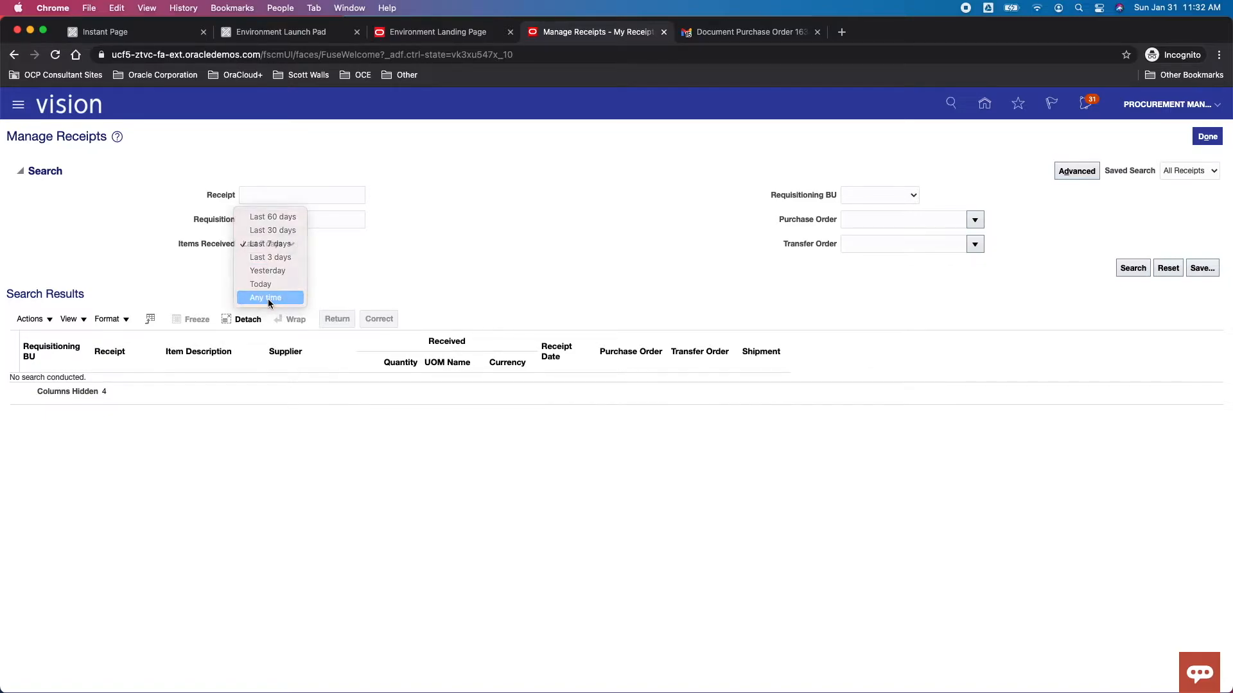
click(266, 298)
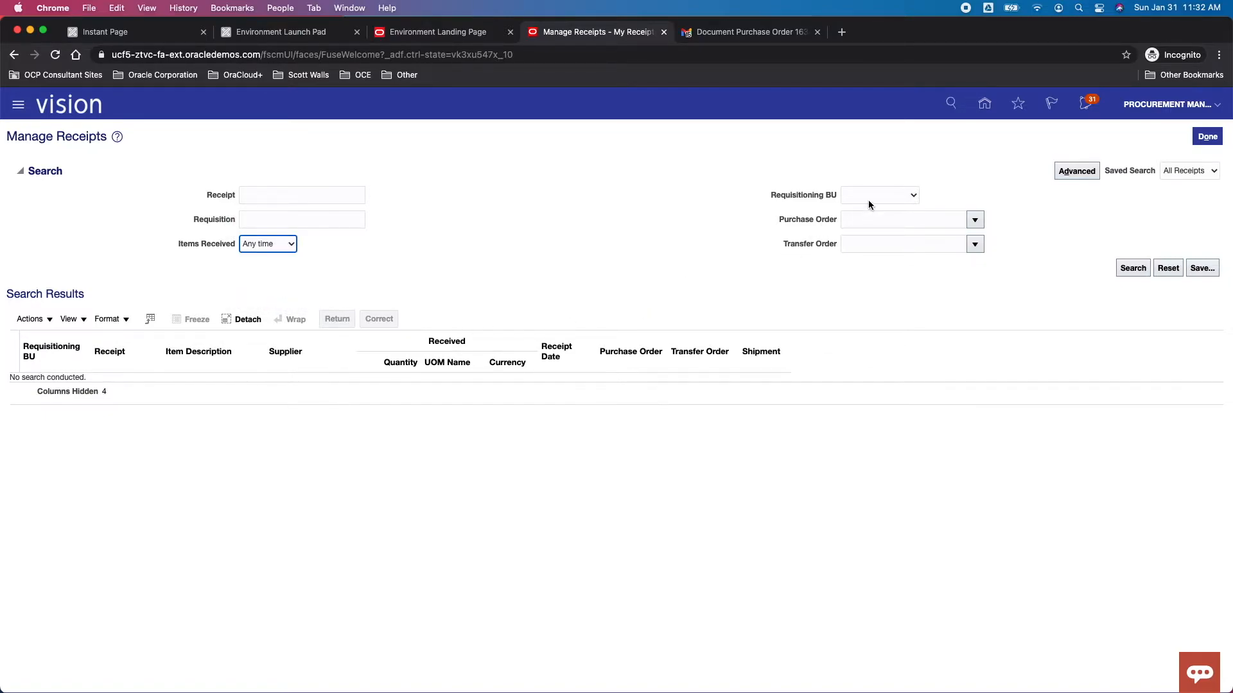
click(880, 194)
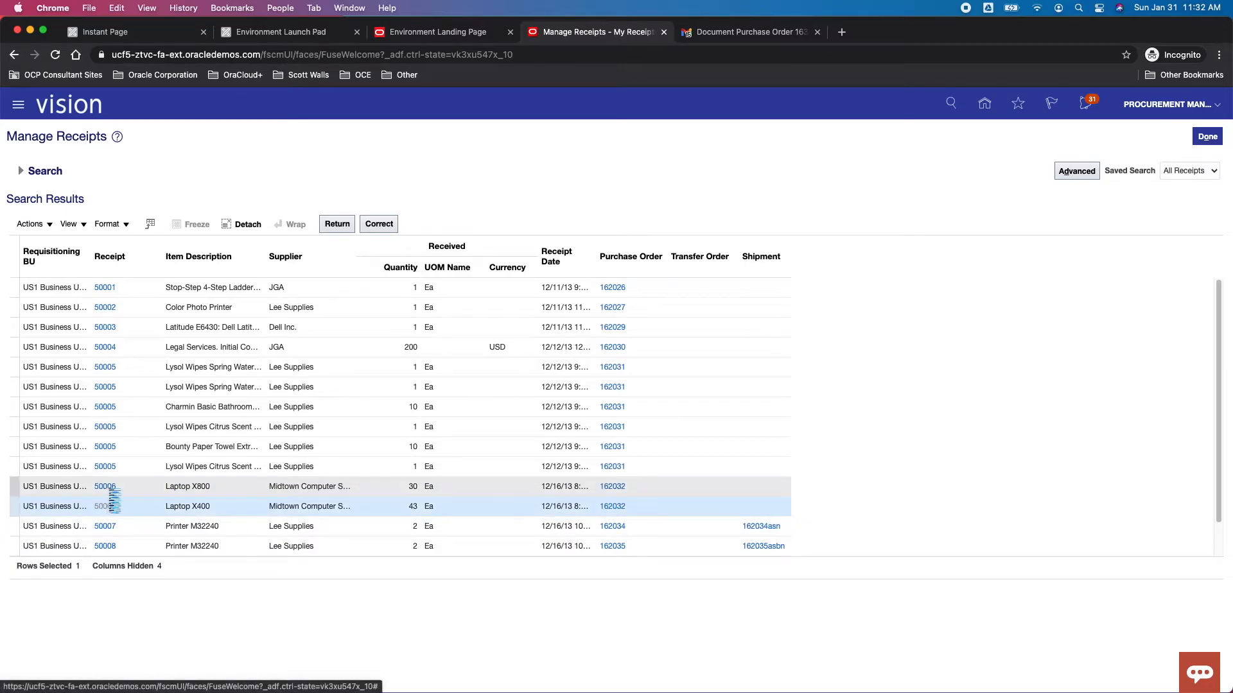
Open receipt 50006 and select its Laptop X400 line
click(104, 486)
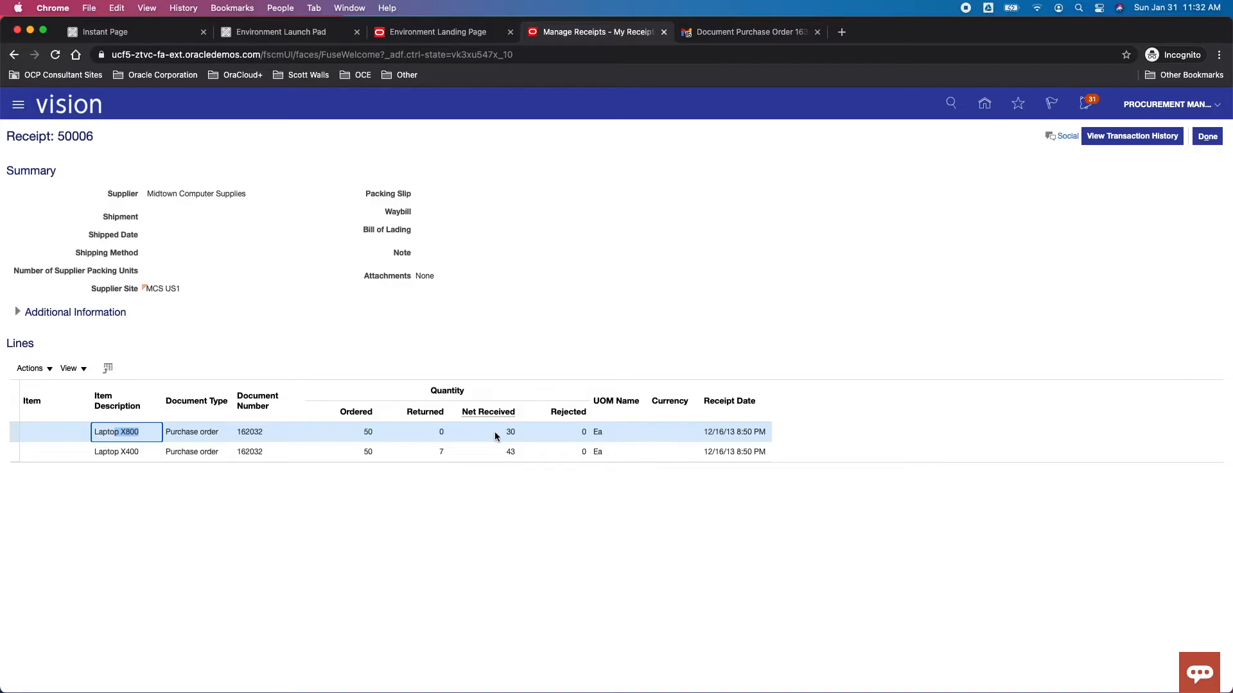
click(116, 452)
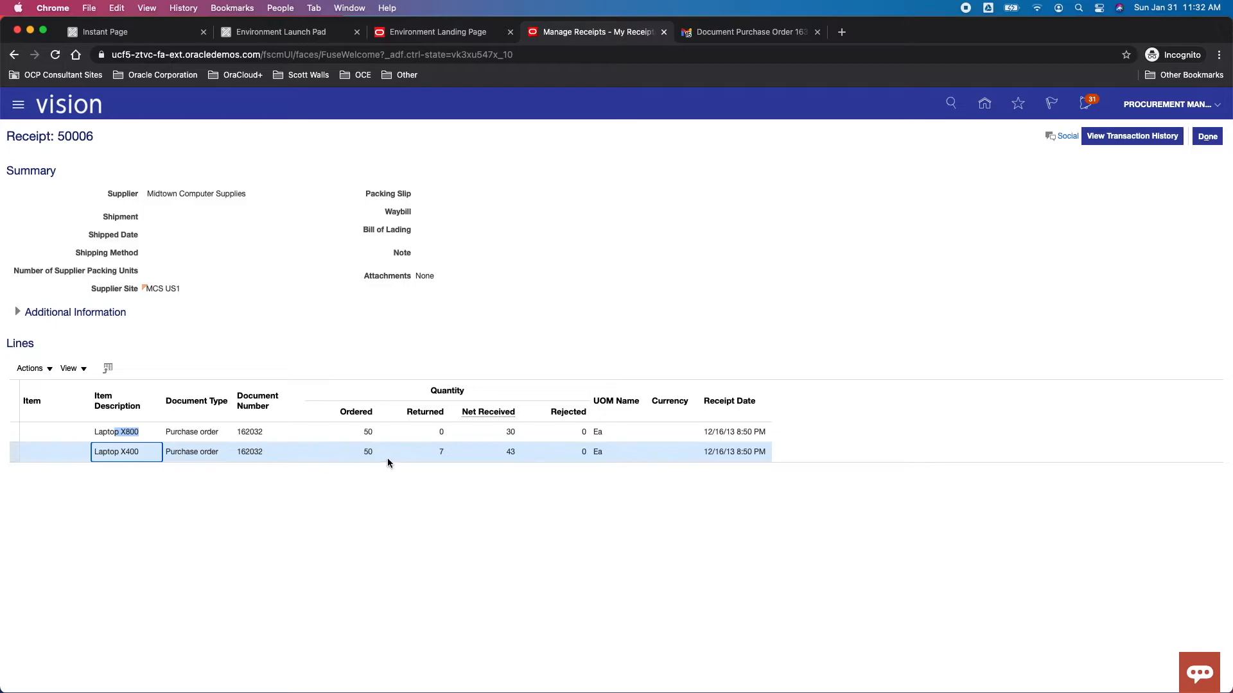
mouse_move(451, 453)
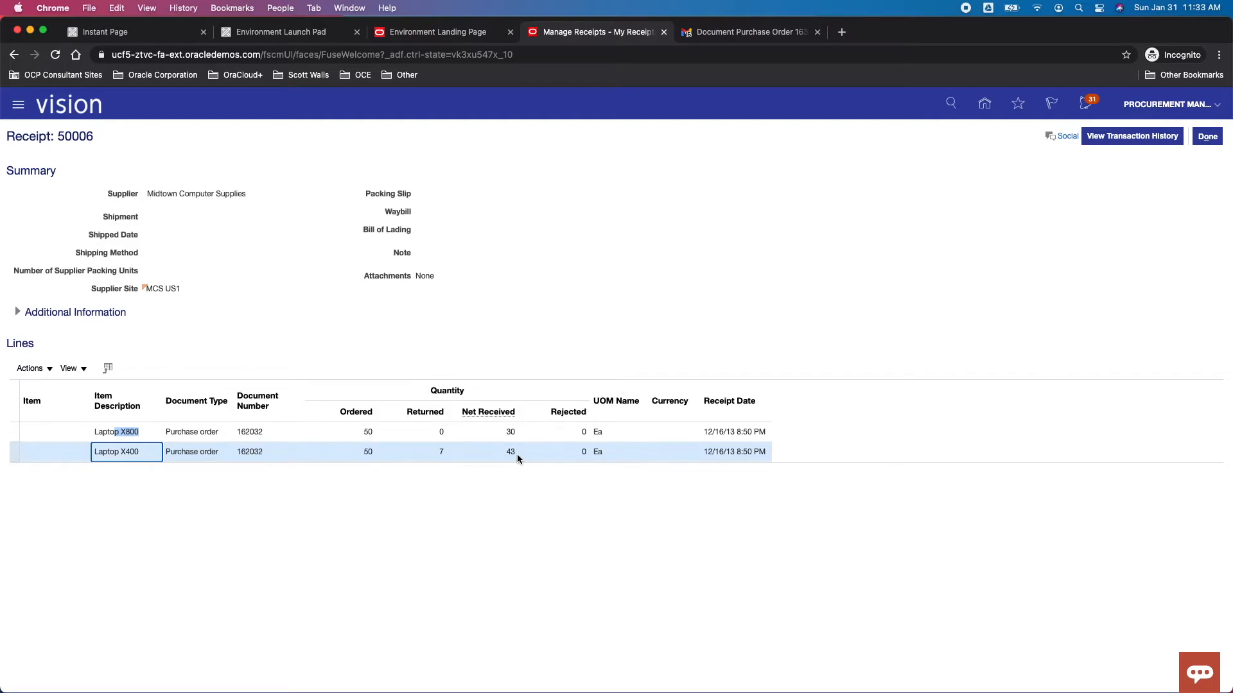
mouse_move(1131, 144)
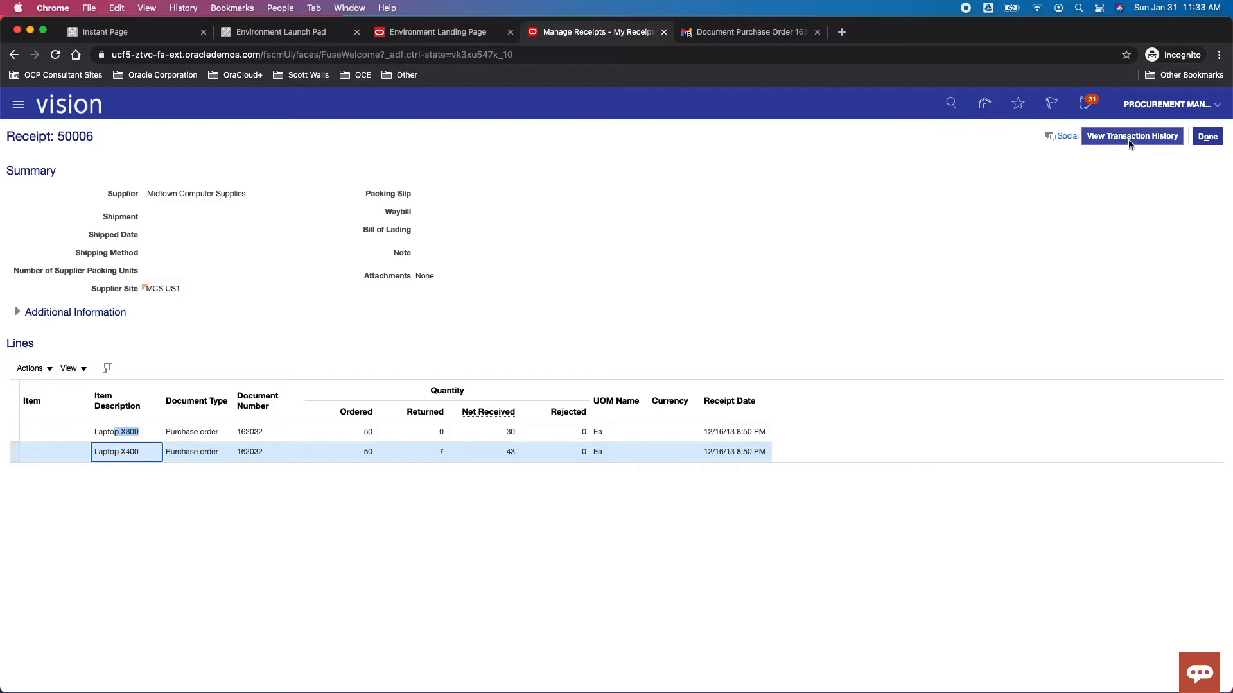
View transaction history and inspect quantity breakdowns 30 for X800 and 43 for X400
click(1131, 136)
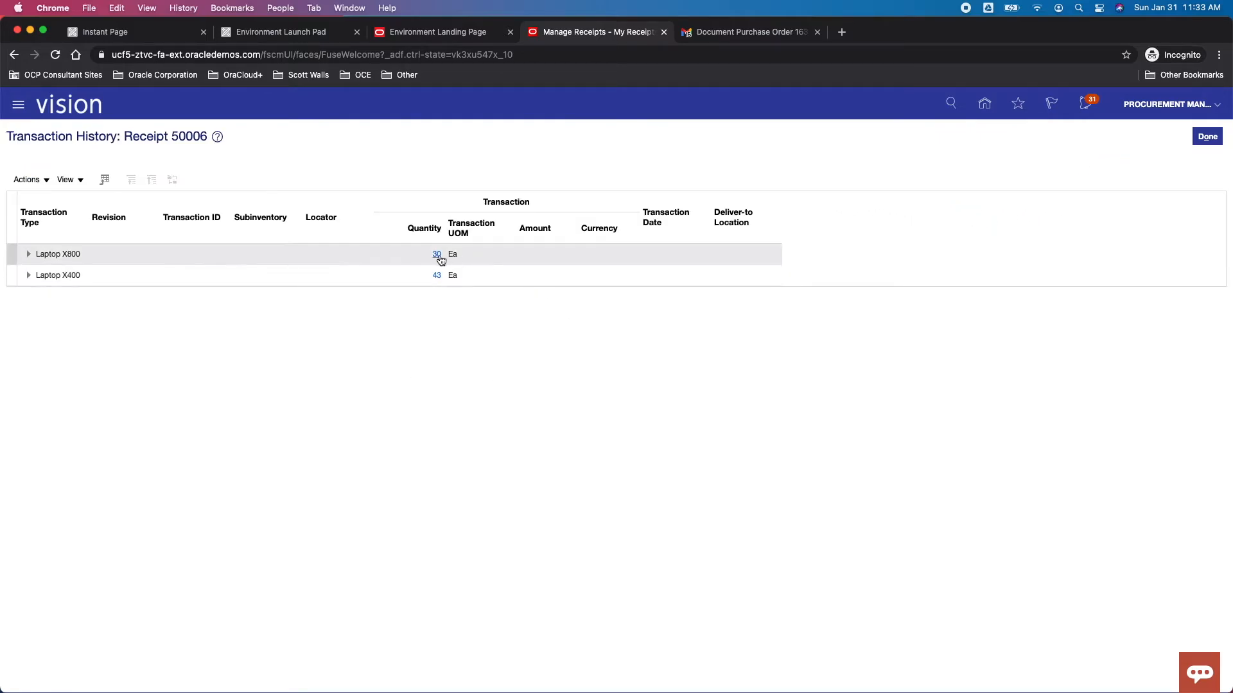
click(436, 254)
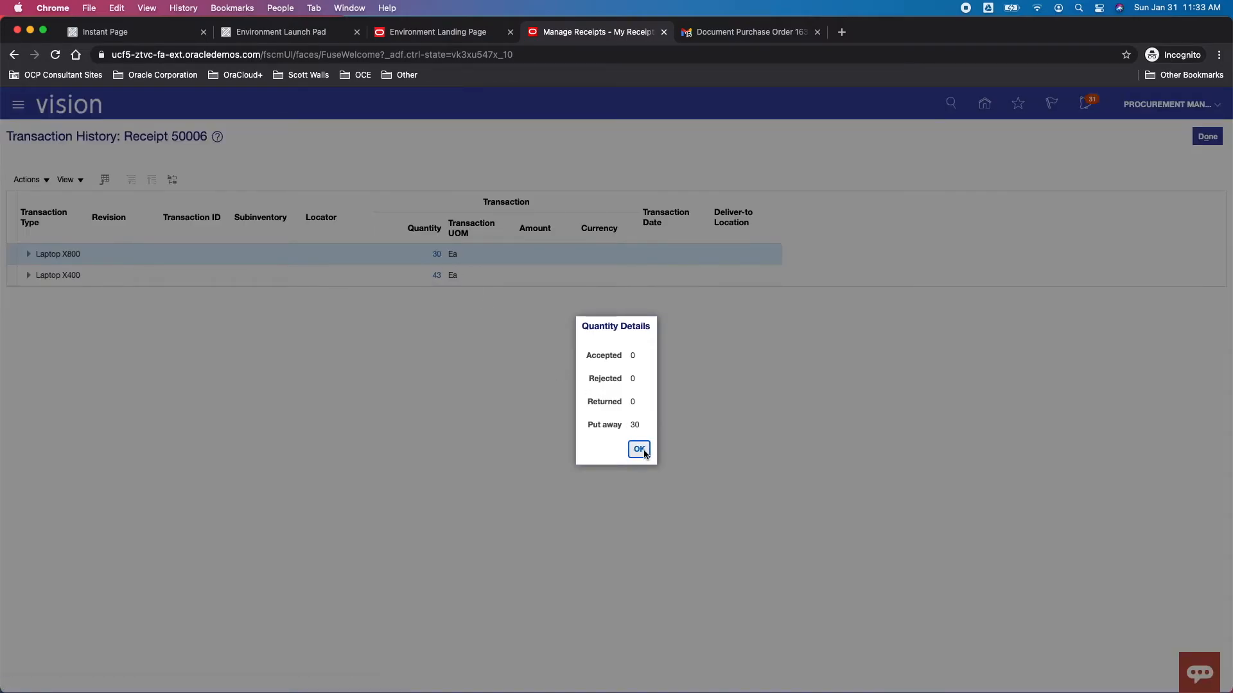
click(639, 450)
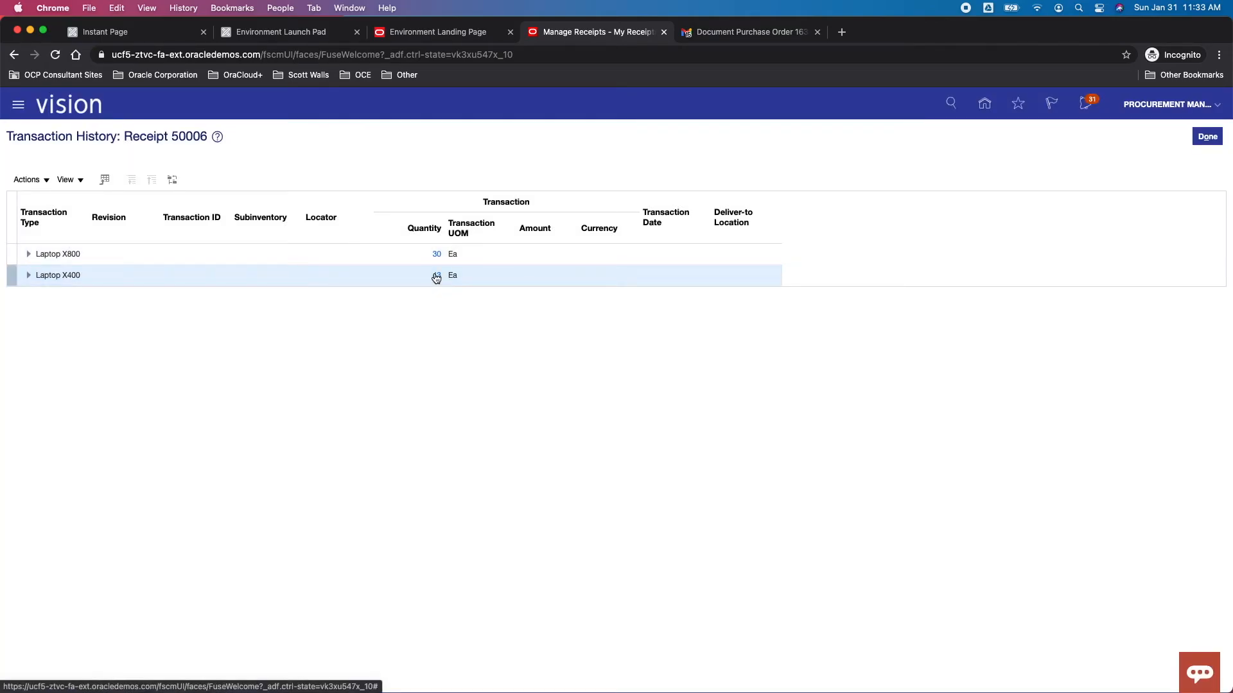
click(436, 275)
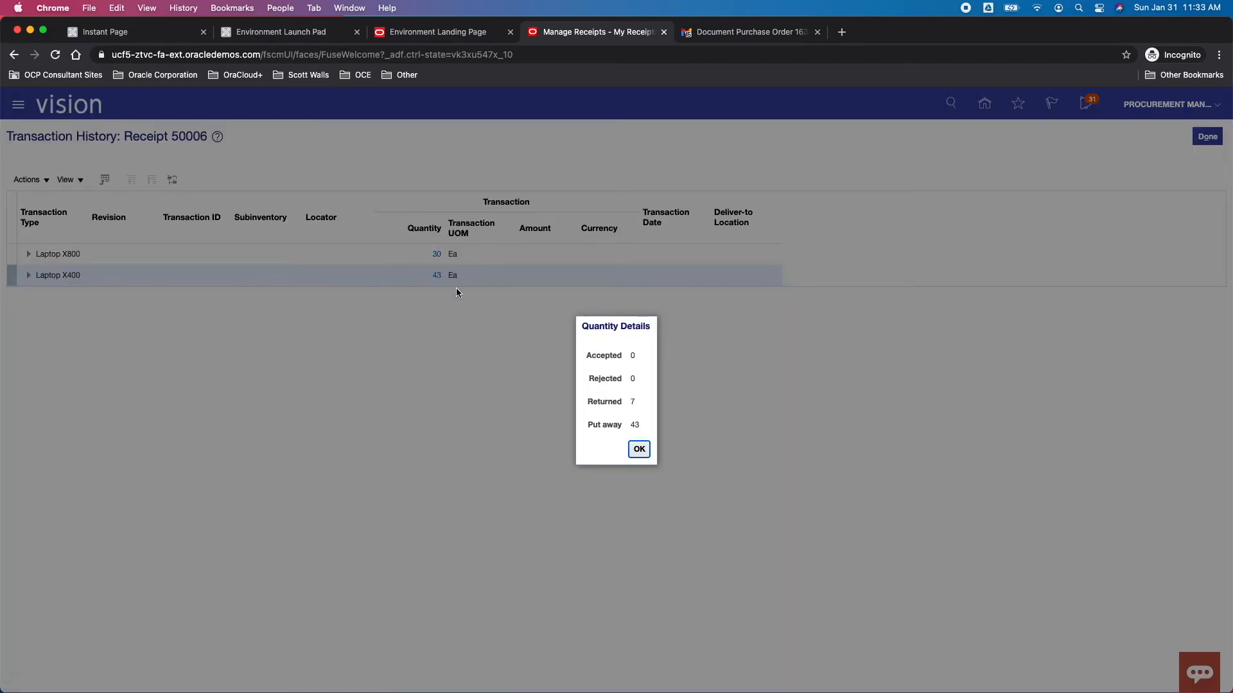
click(639, 449)
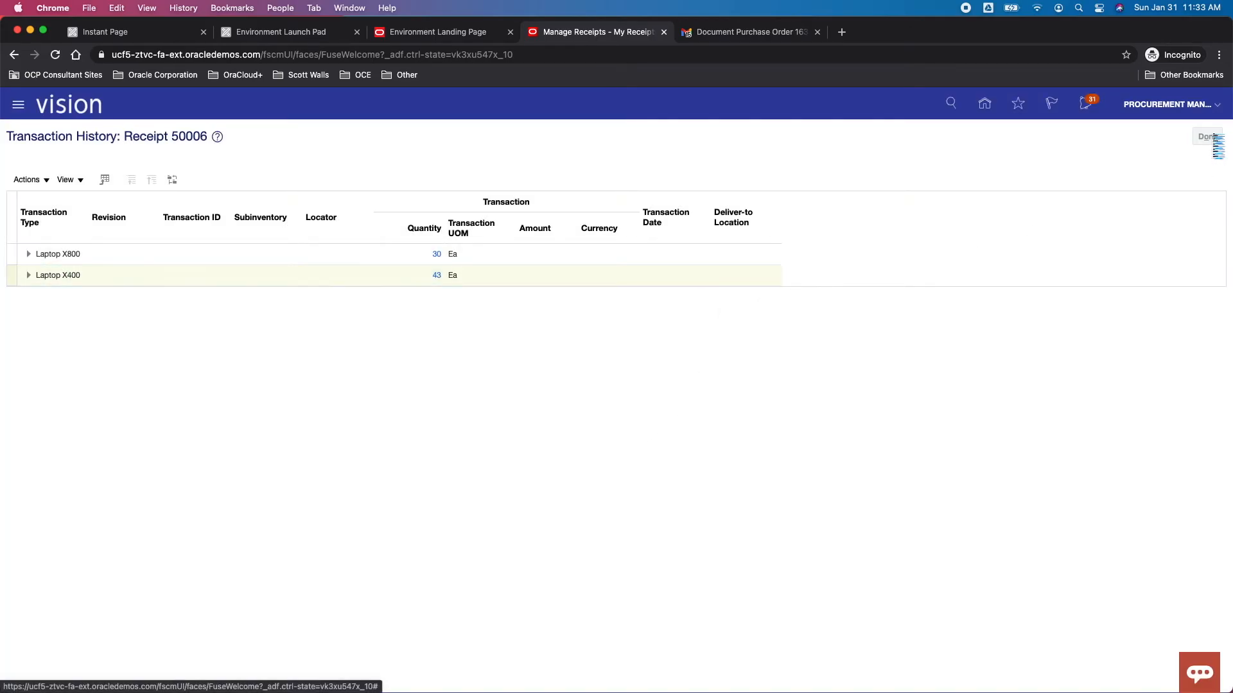
Close the transaction history and receipt 50006, returning to the receipts list
click(1207, 136)
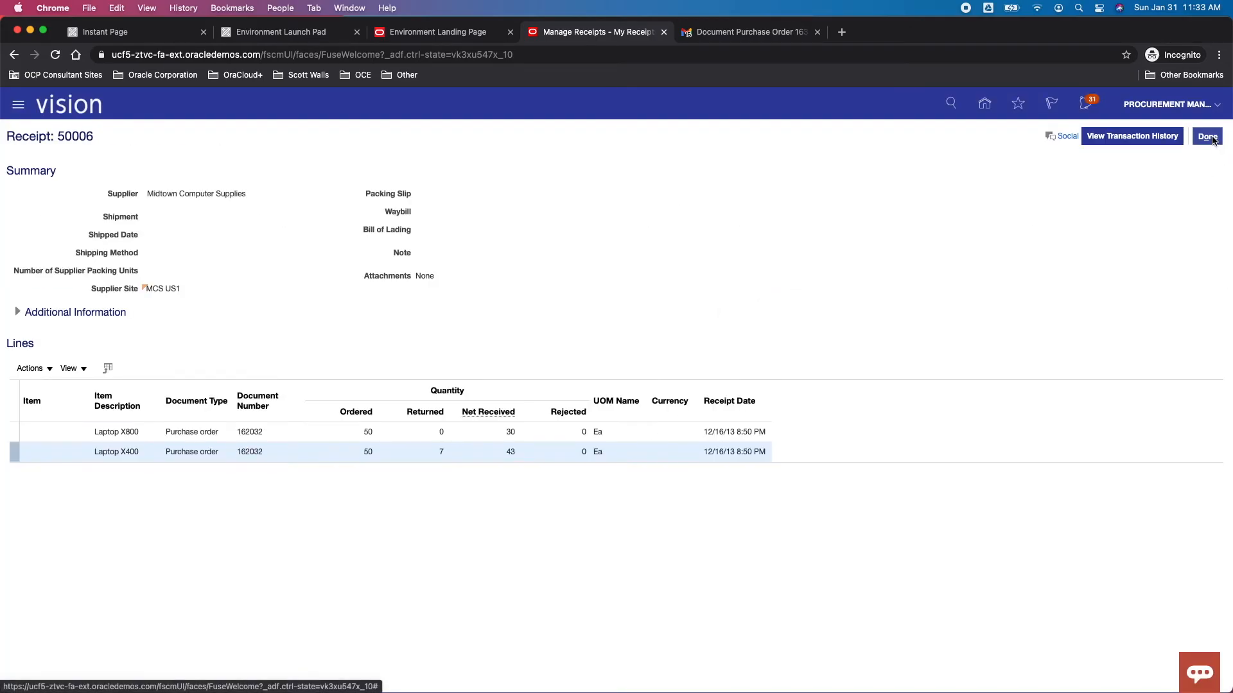
click(1206, 136)
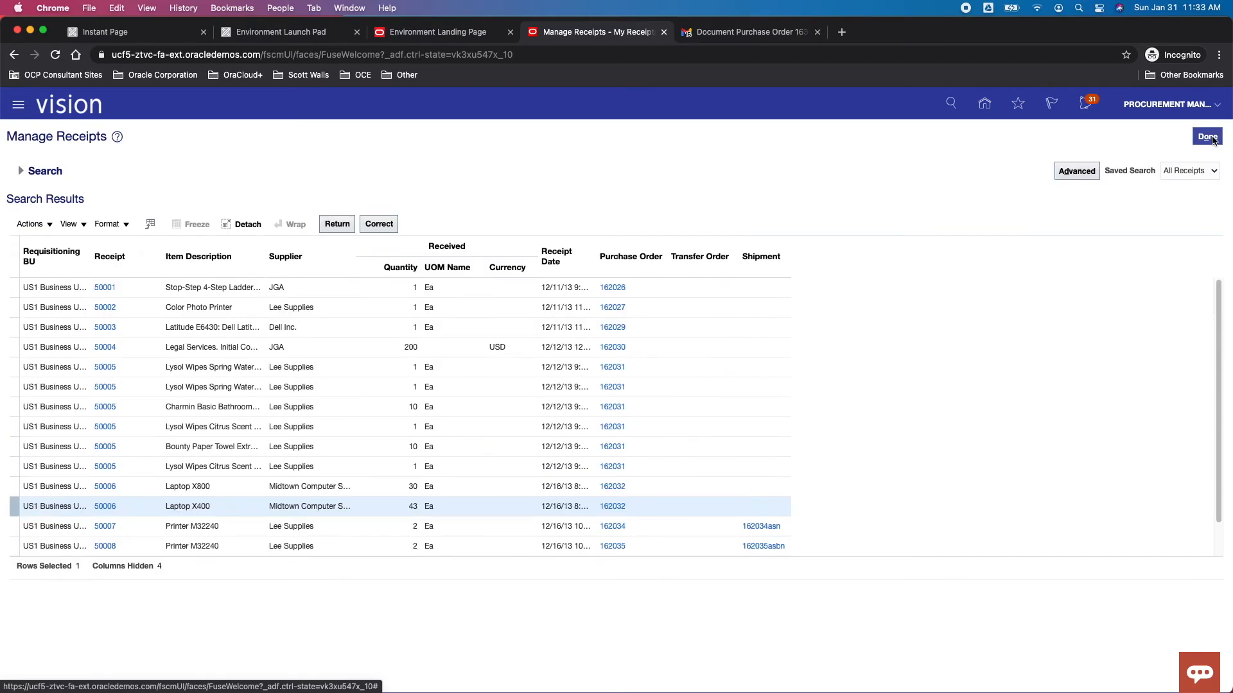
mouse_move(1018, 188)
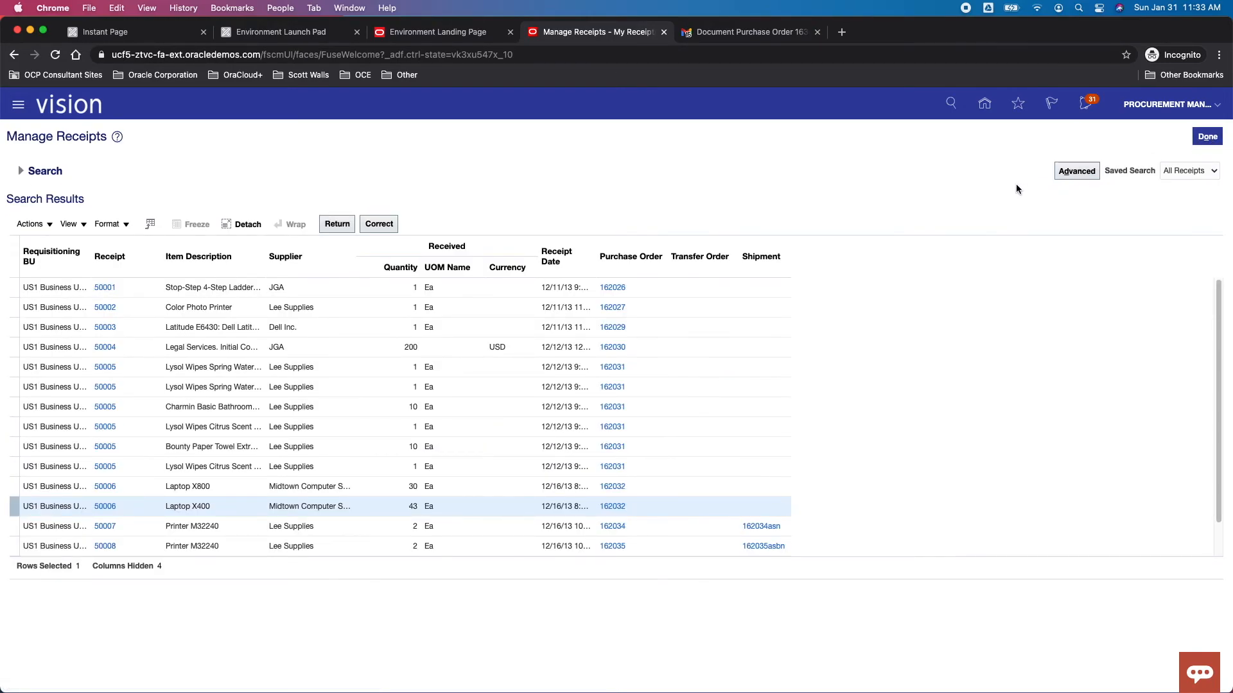